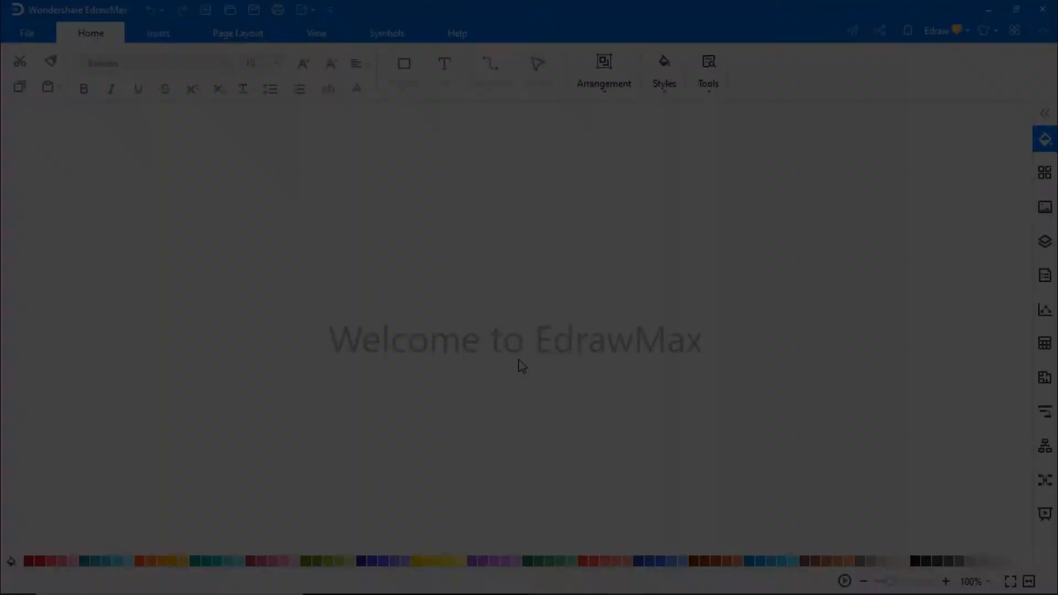
- Start a new blank Bubble Diagram from the Mind Map category of the New gallery
click(27, 32)
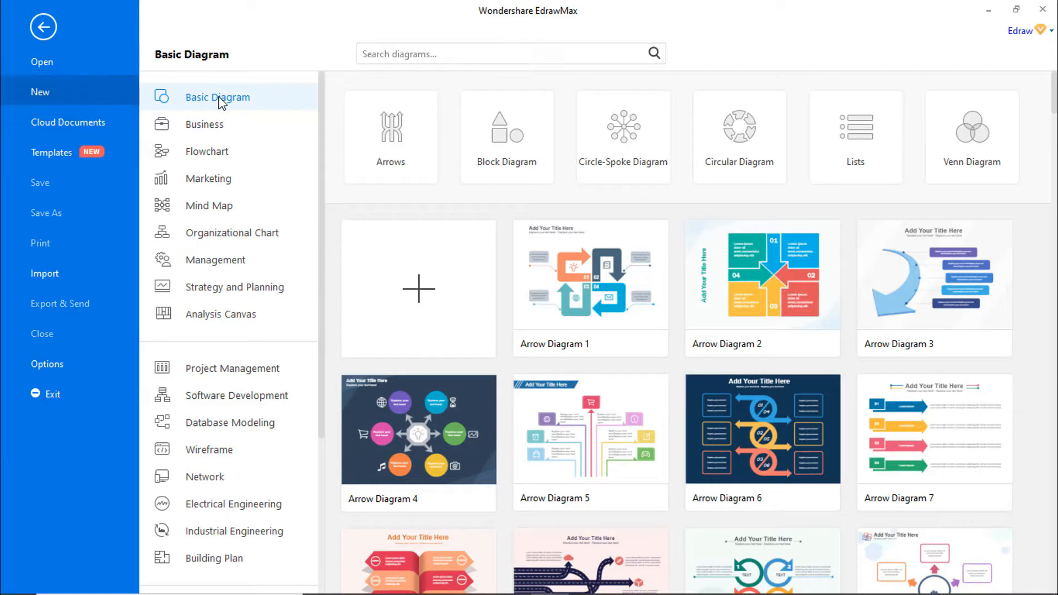
click(208, 206)
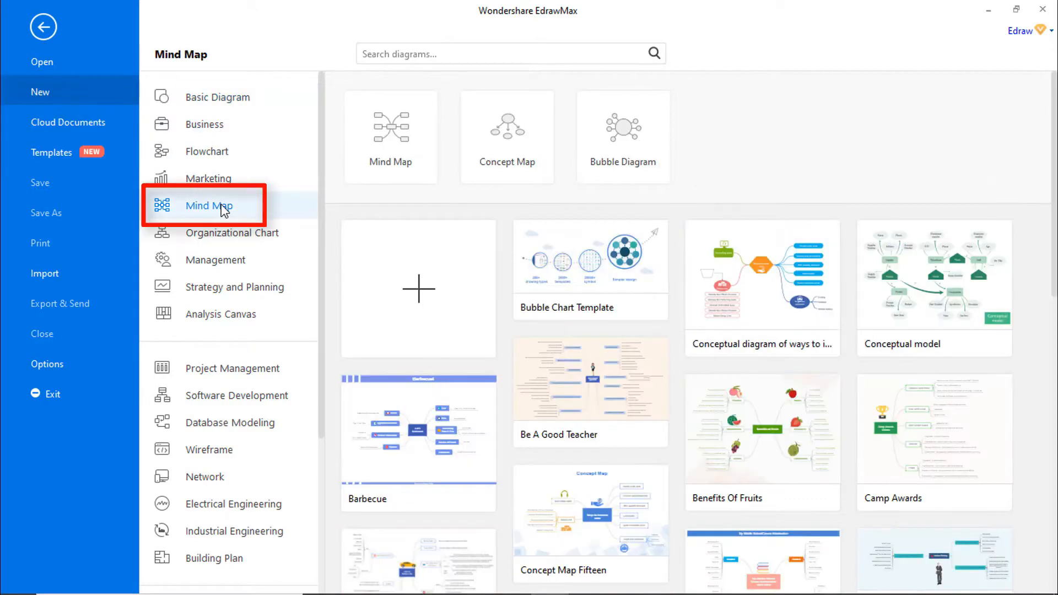
click(622, 129)
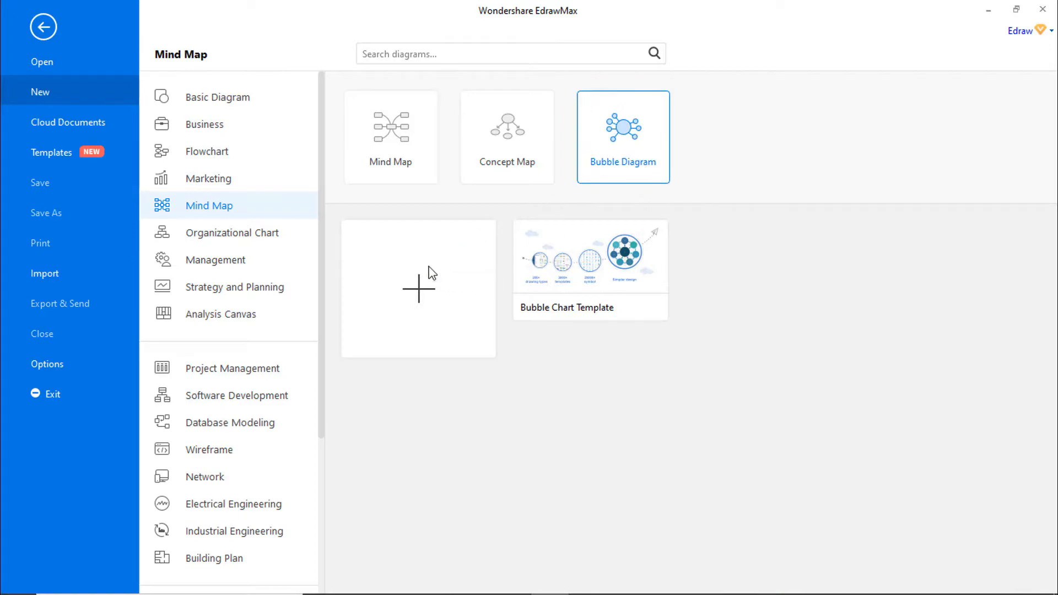
click(418, 289)
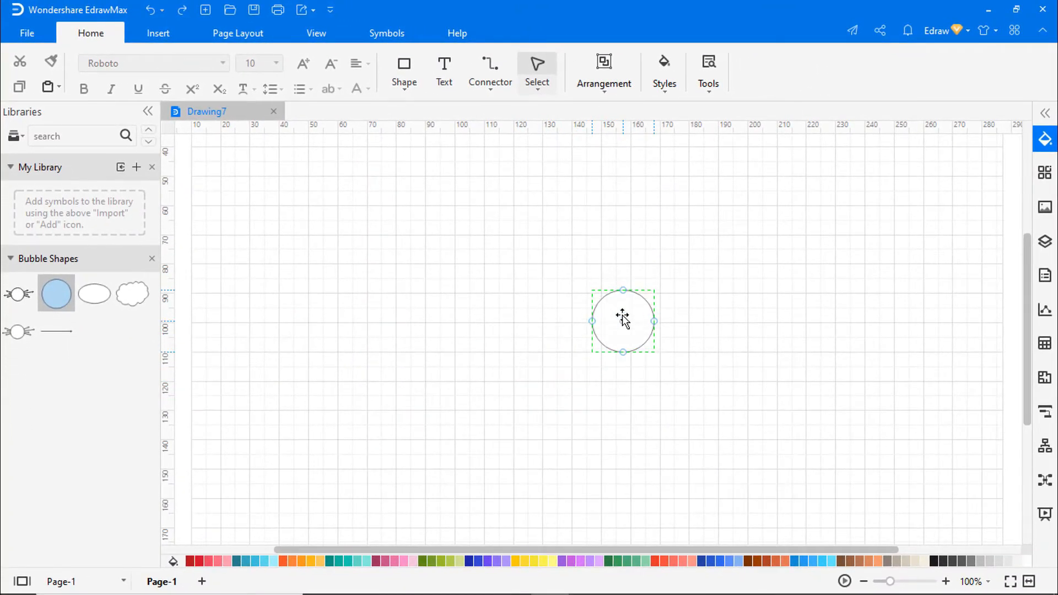
- Label bubbles Customer, e-Business Processes, Supplier Processes and Operations Processes on the canvas
double_click(622, 321)
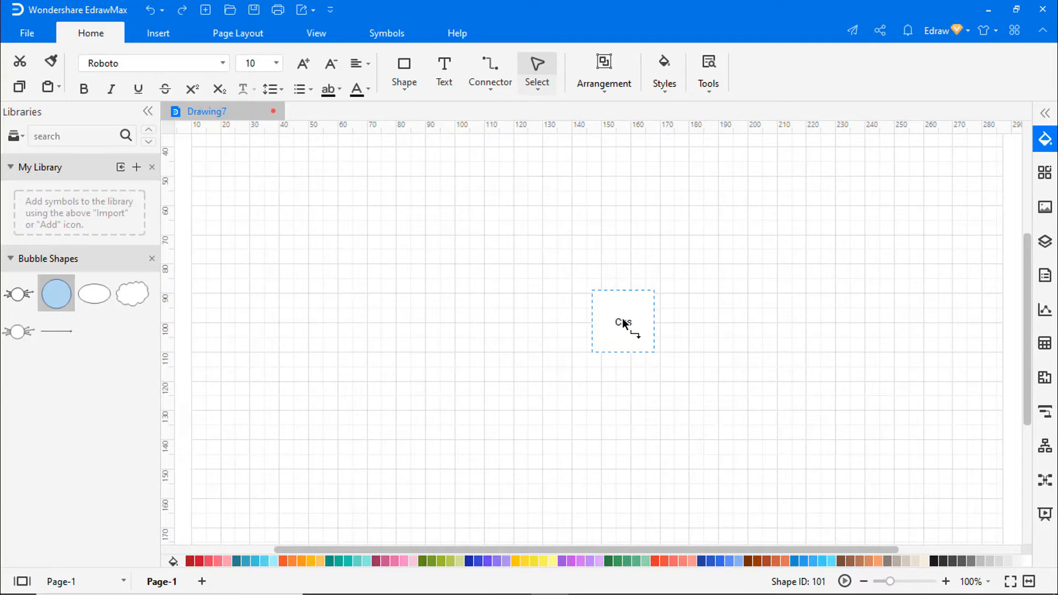
text(Customer)
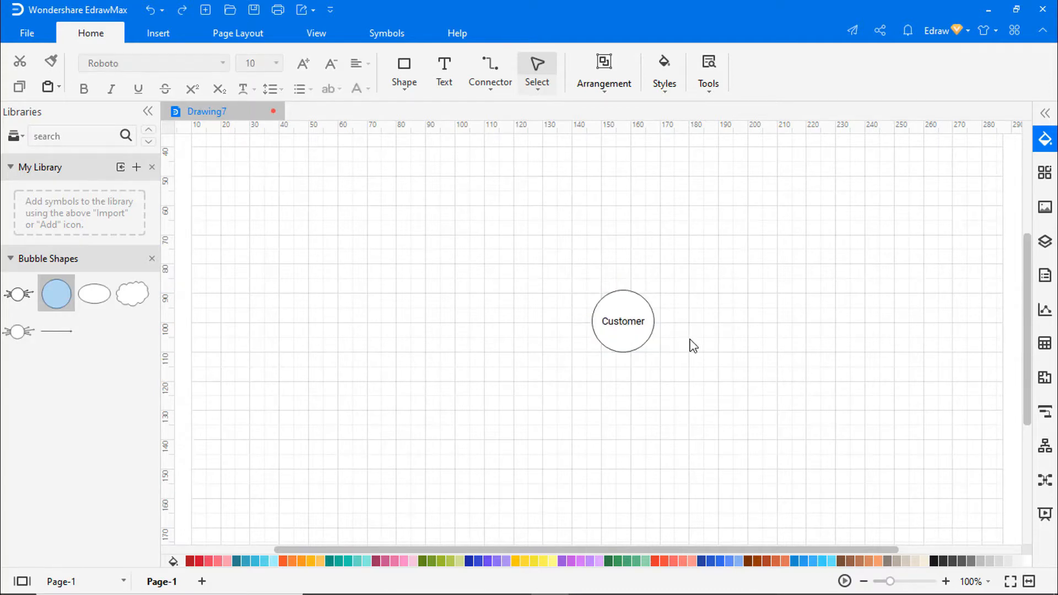
mouse_move(71, 292)
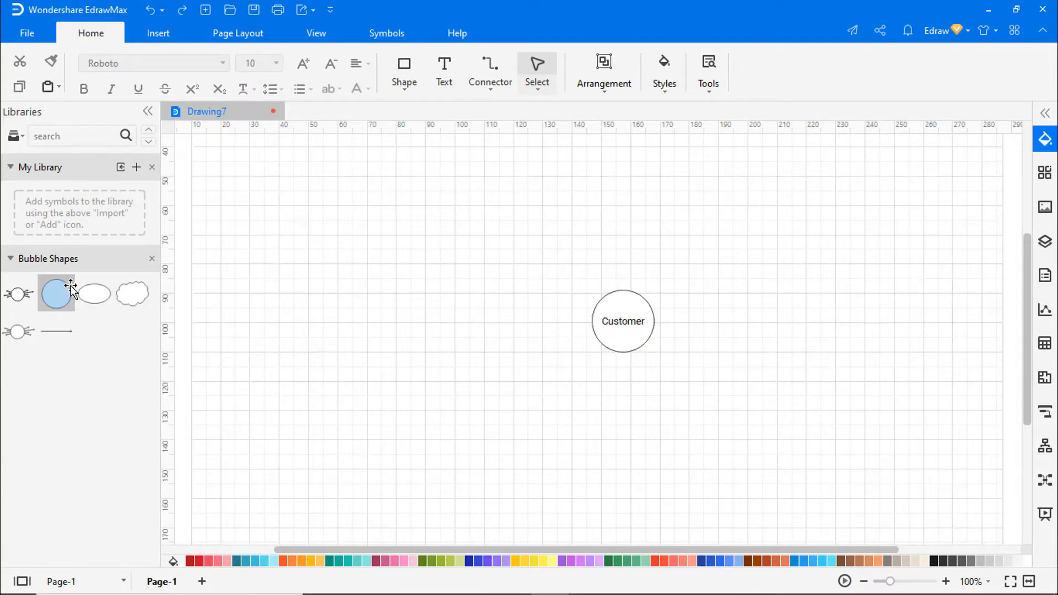
drag(56, 293, 510, 272)
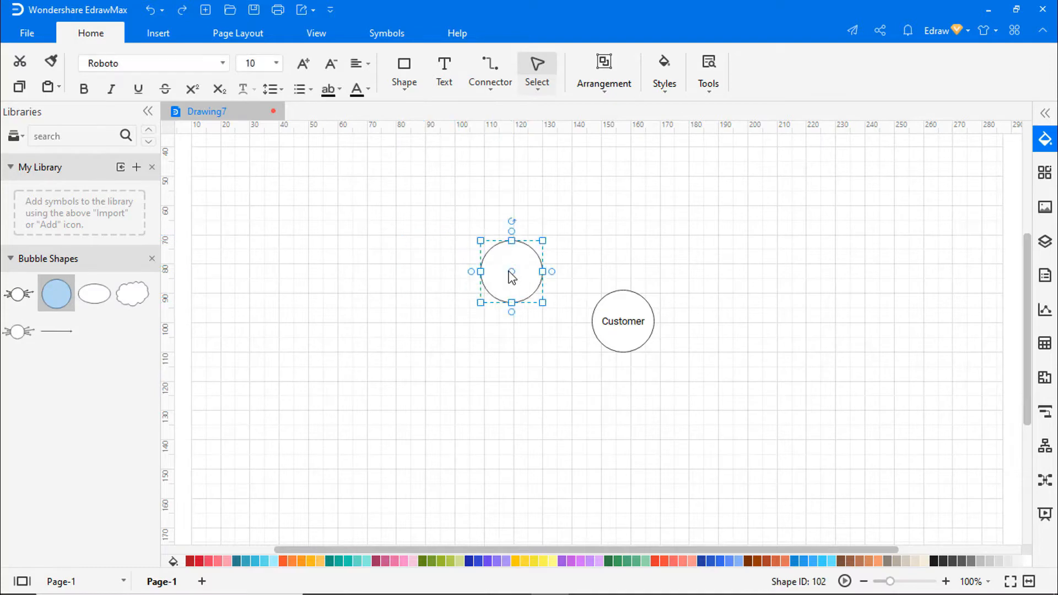
text(e-Business Processes)
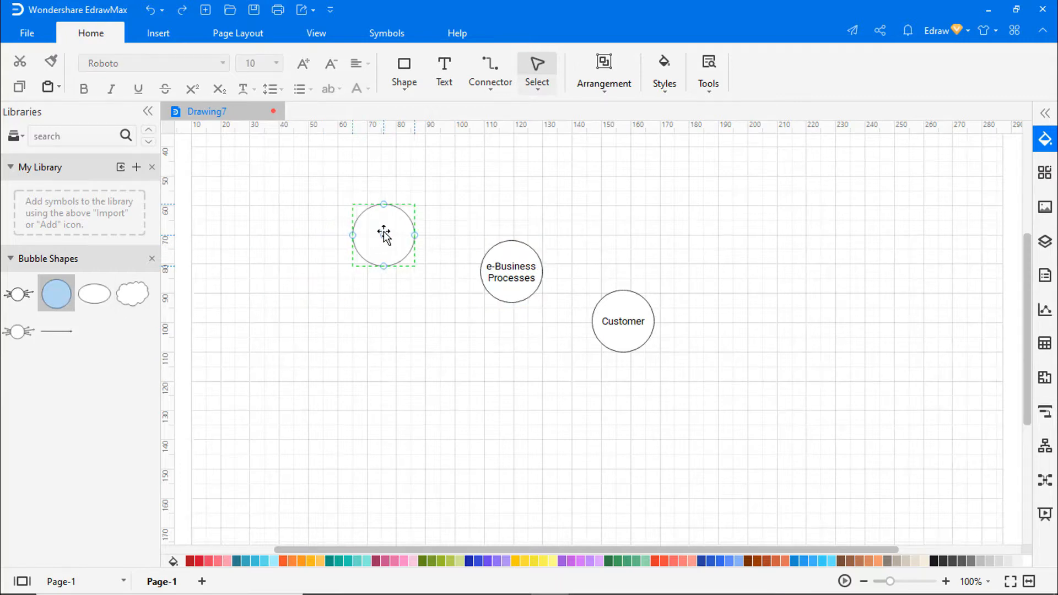
text(Supplier)
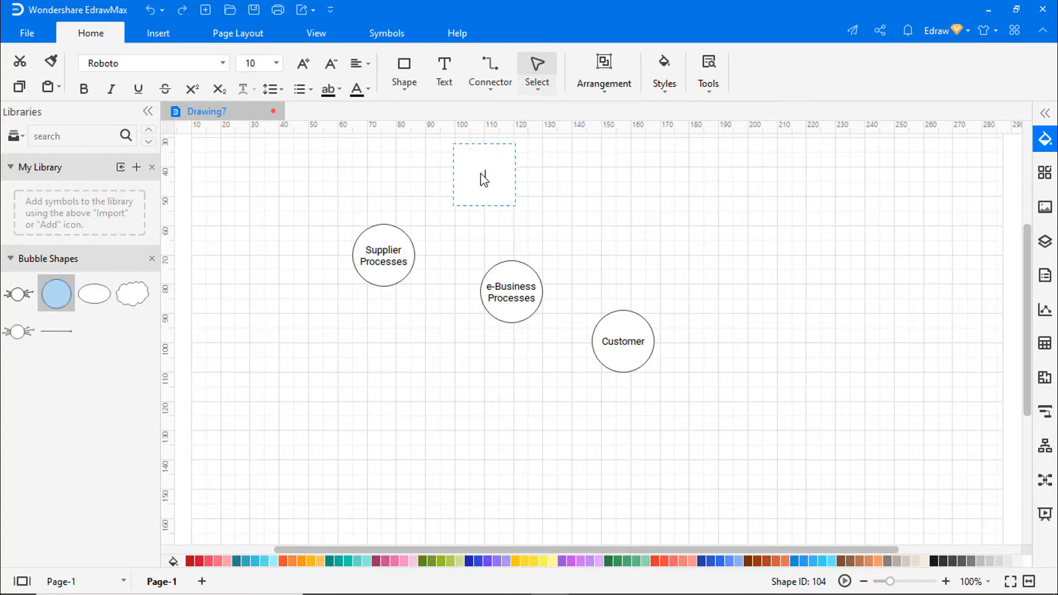
text(Operations Processes)
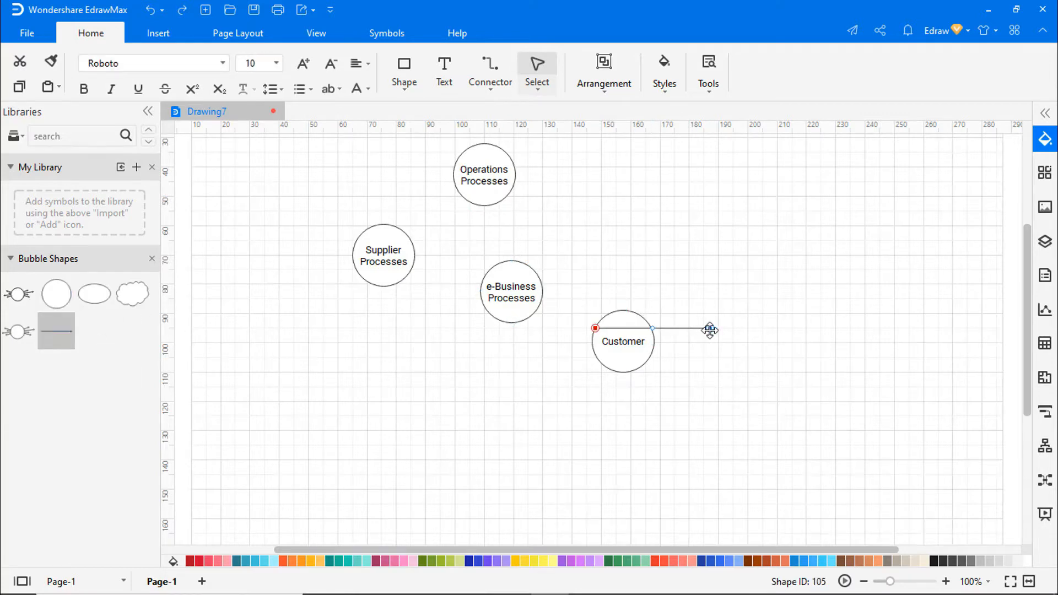
- Draw arrows from Customer to e-Business Processes and on to Supplier and Operations Processes
drag(709, 331, 538, 311)
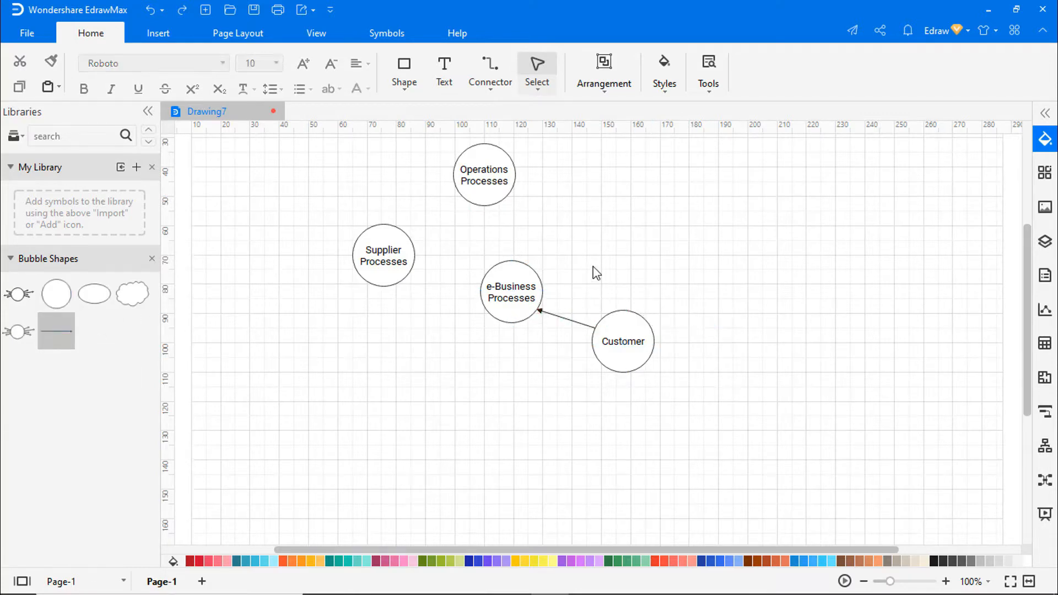
click(511, 292)
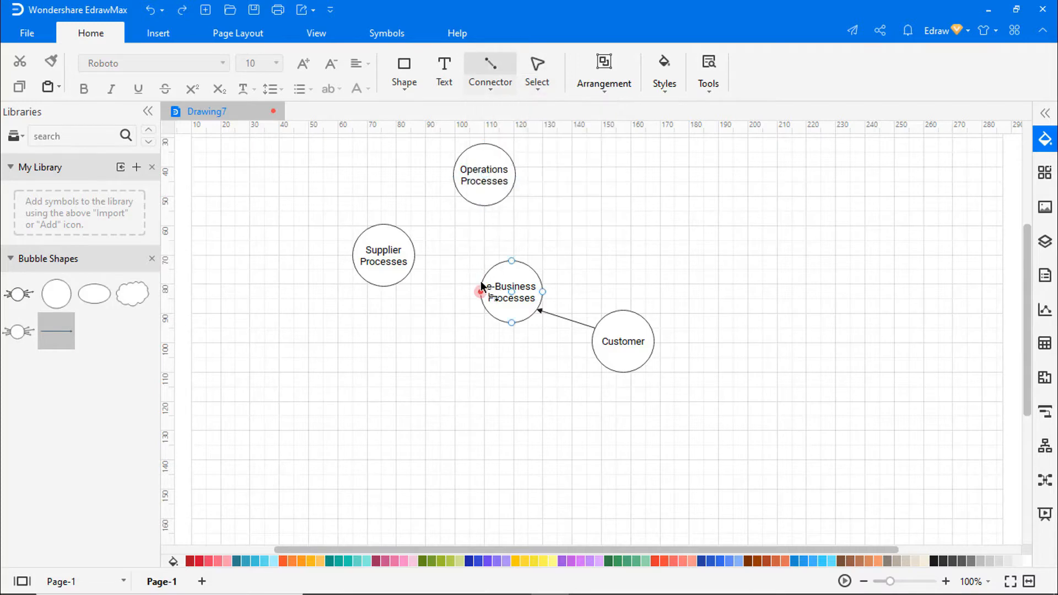
drag(414, 255, 479, 292)
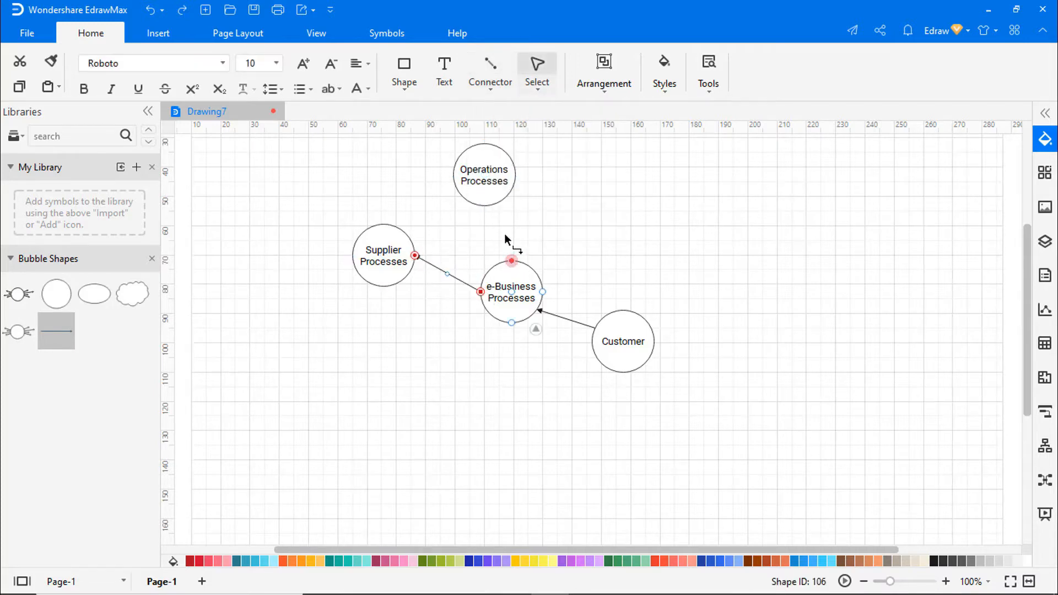
click(648, 238)
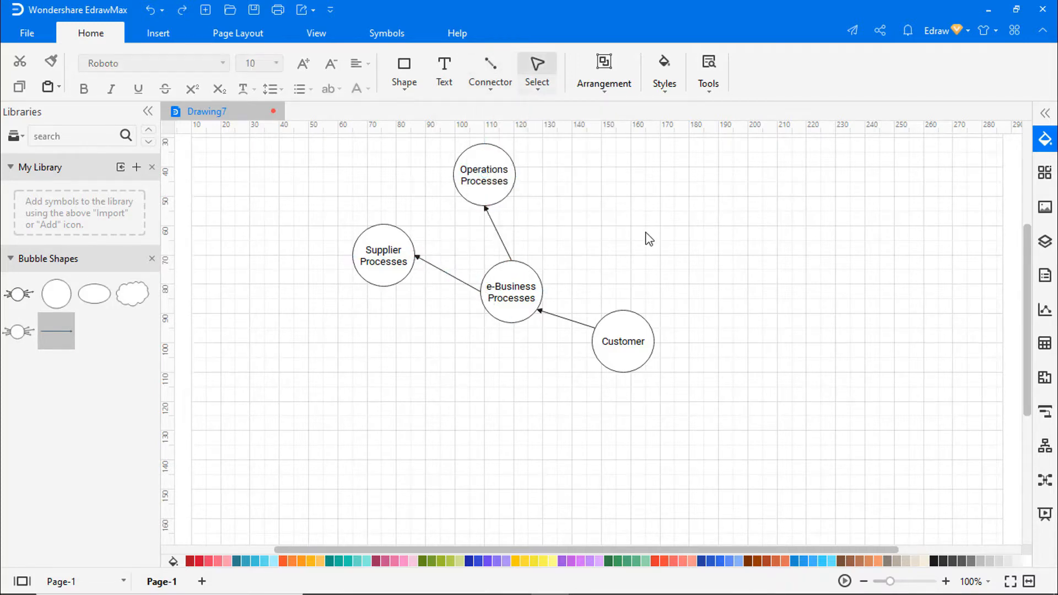
click(511, 292)
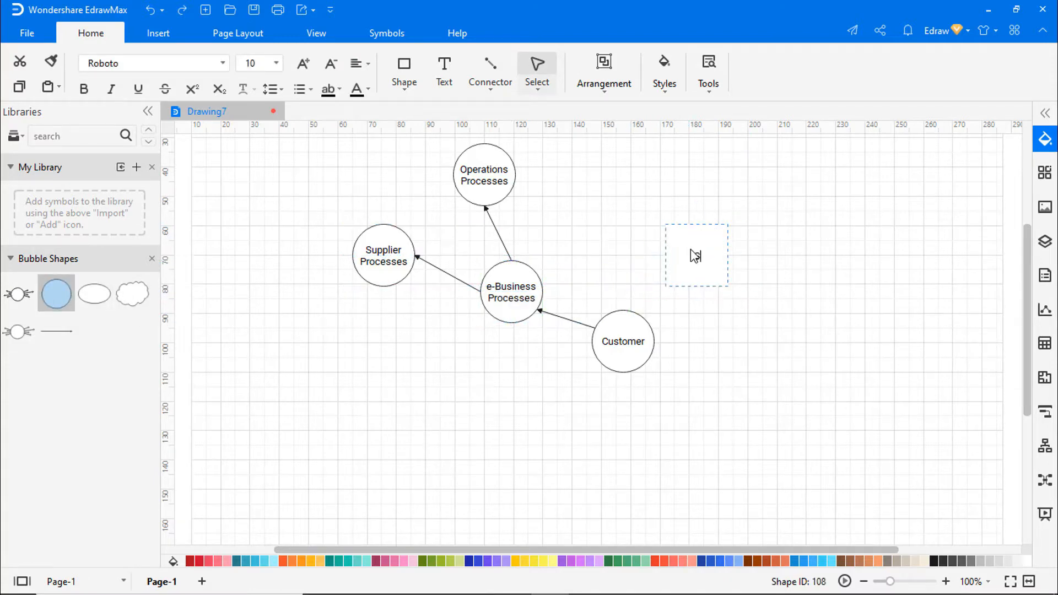
- Add Supplier Processes, Operation Processes and E-Business Process bubbles linked from Customer
text(Suppler Processes)
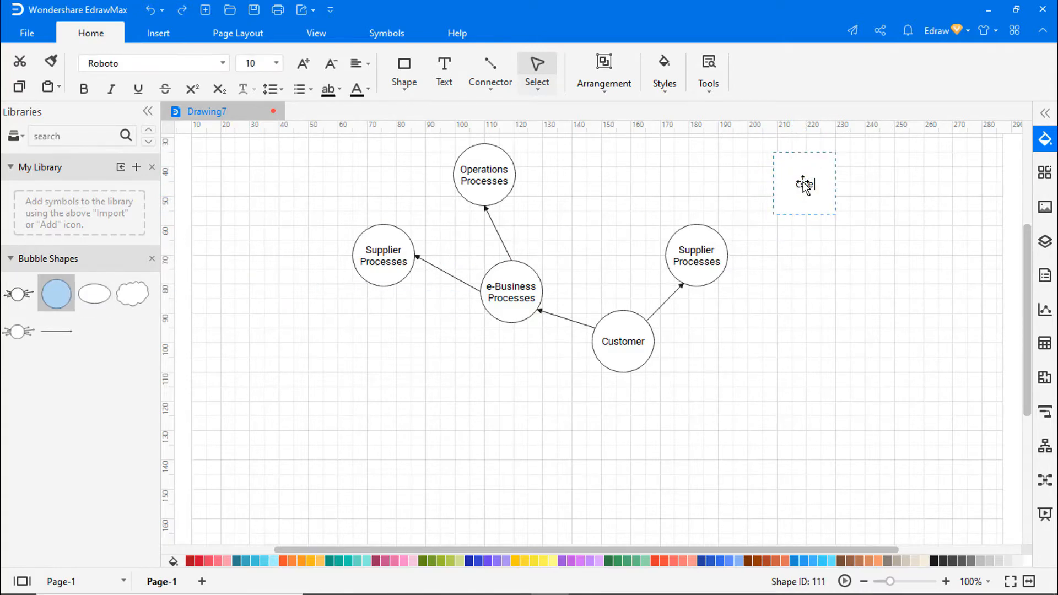
text(Operation Processes)
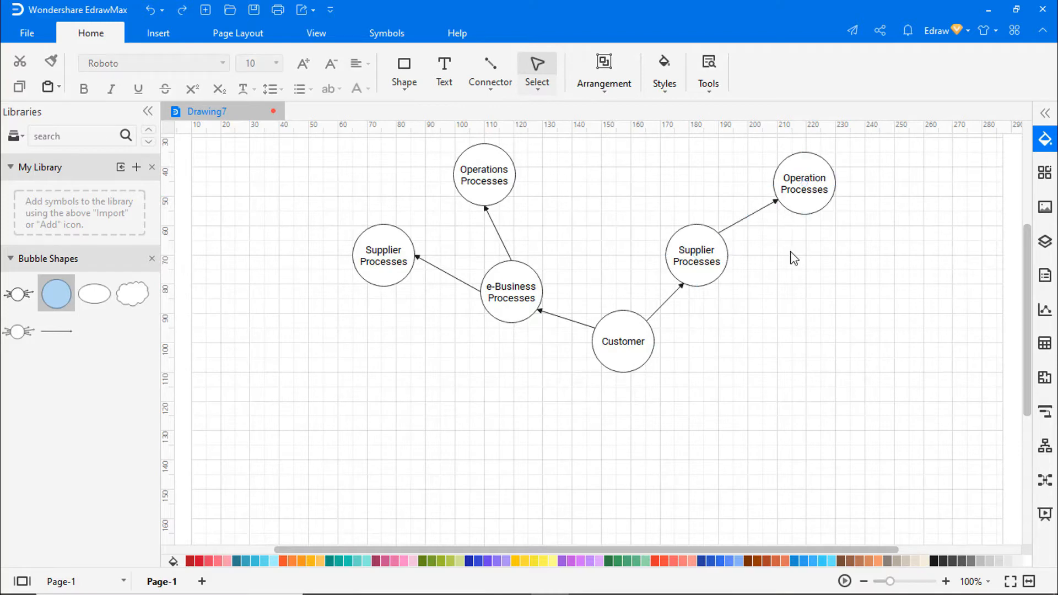
click(804, 282)
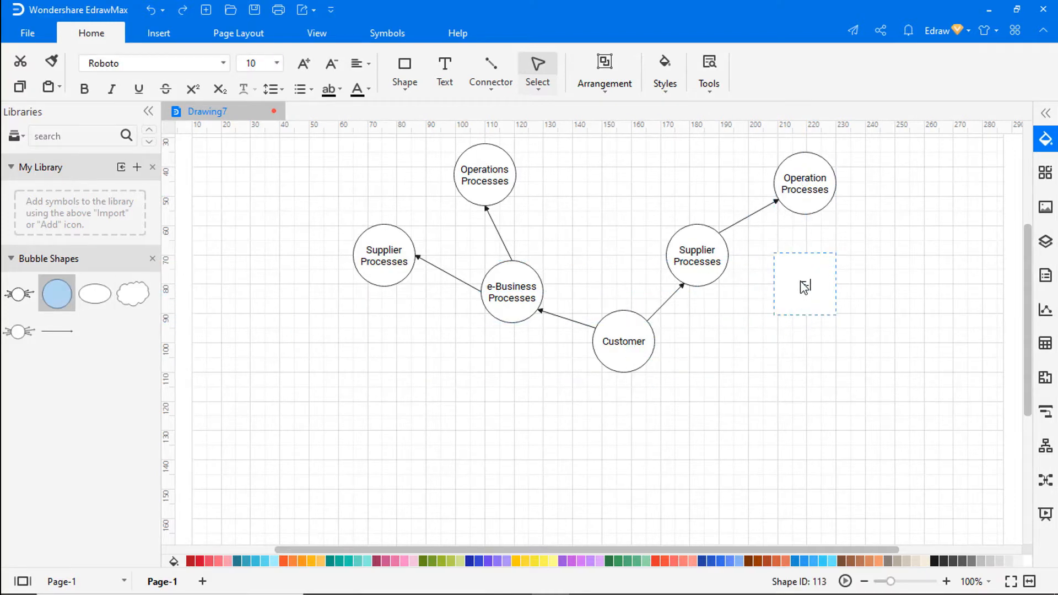
text(E-Business Process)
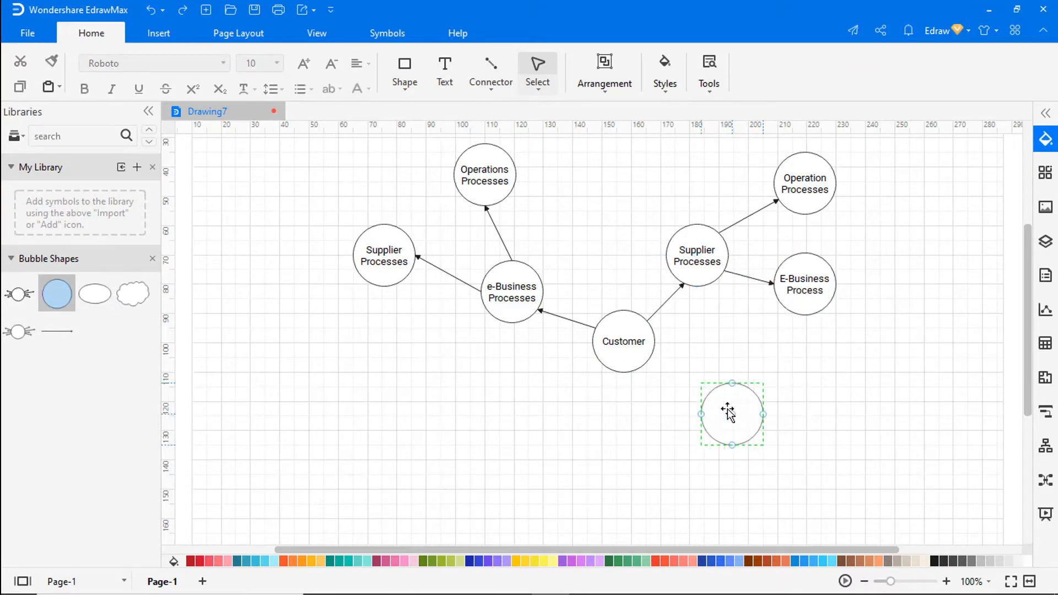
- Add Supplier and E-Business Processes child bubbles and an arrow from Supplier Processes to Operation Business
text(Supplier Processes)
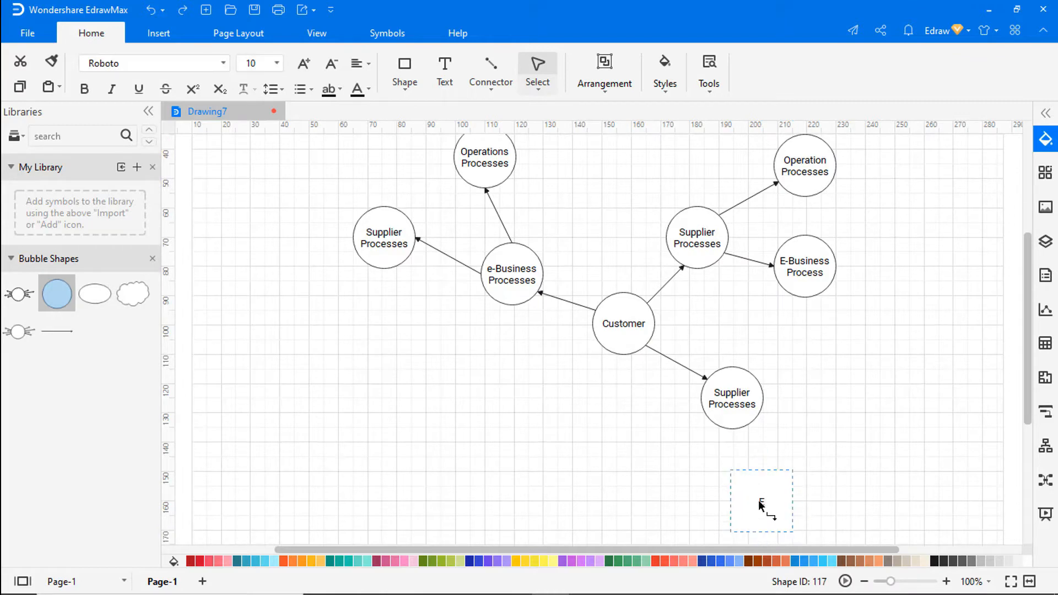
text(E-Business Processes)
text(Operation Business)
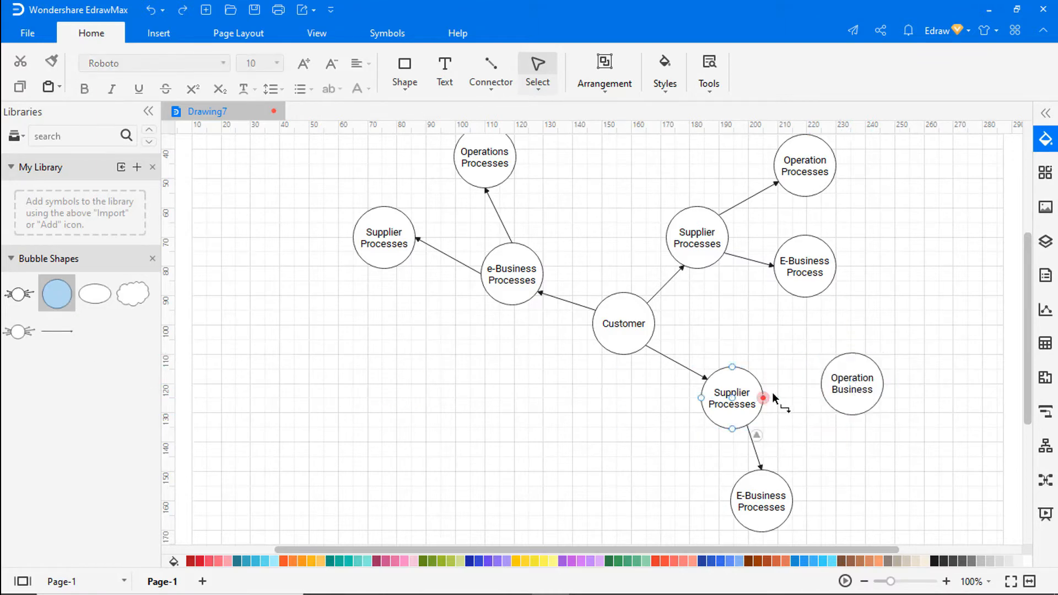
drag(763, 398, 584, 455)
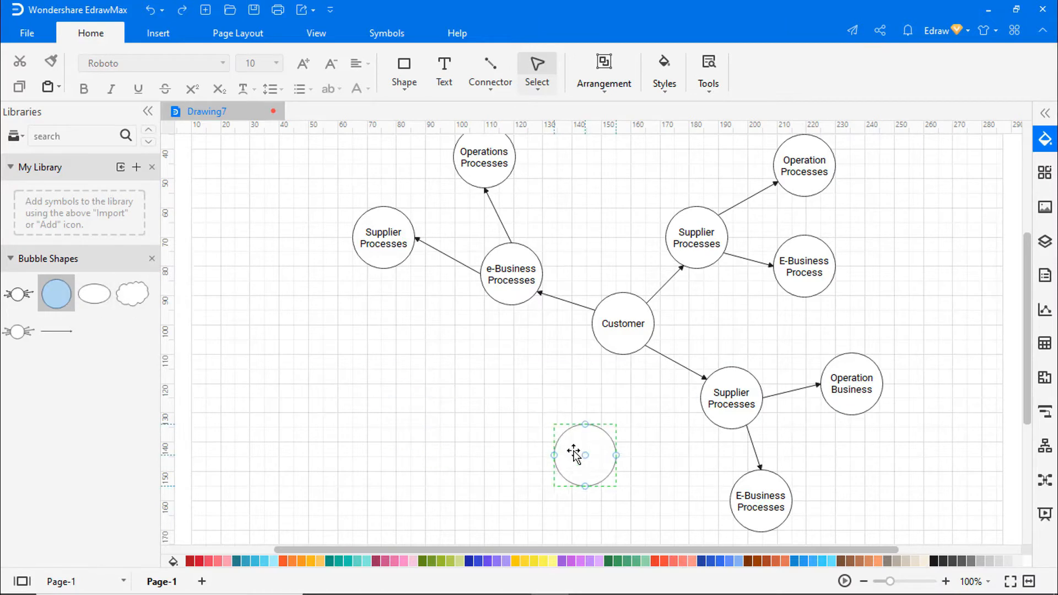
text(Operation)
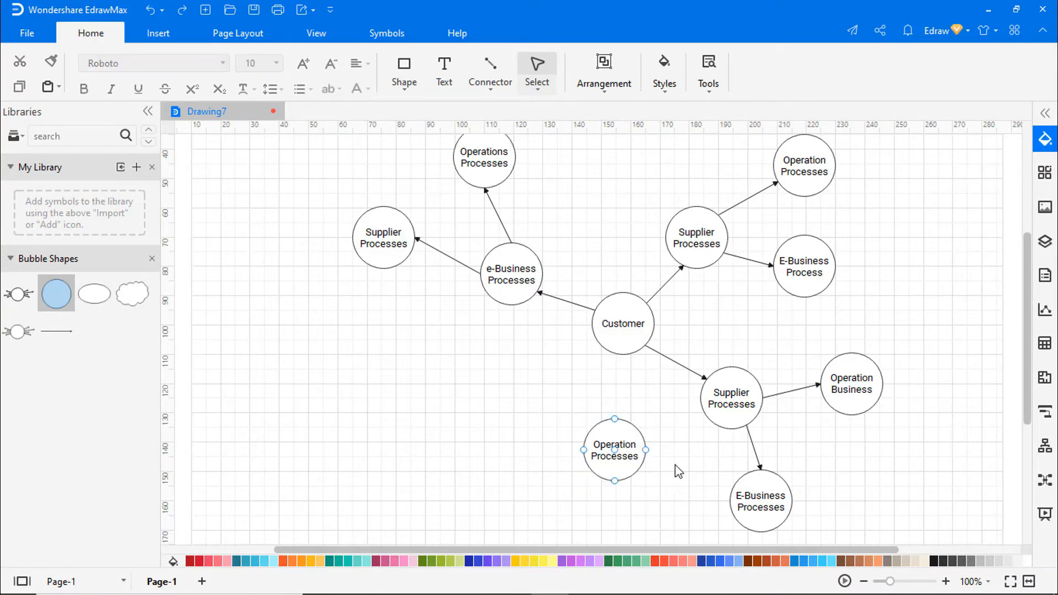
scroll(down, 3)
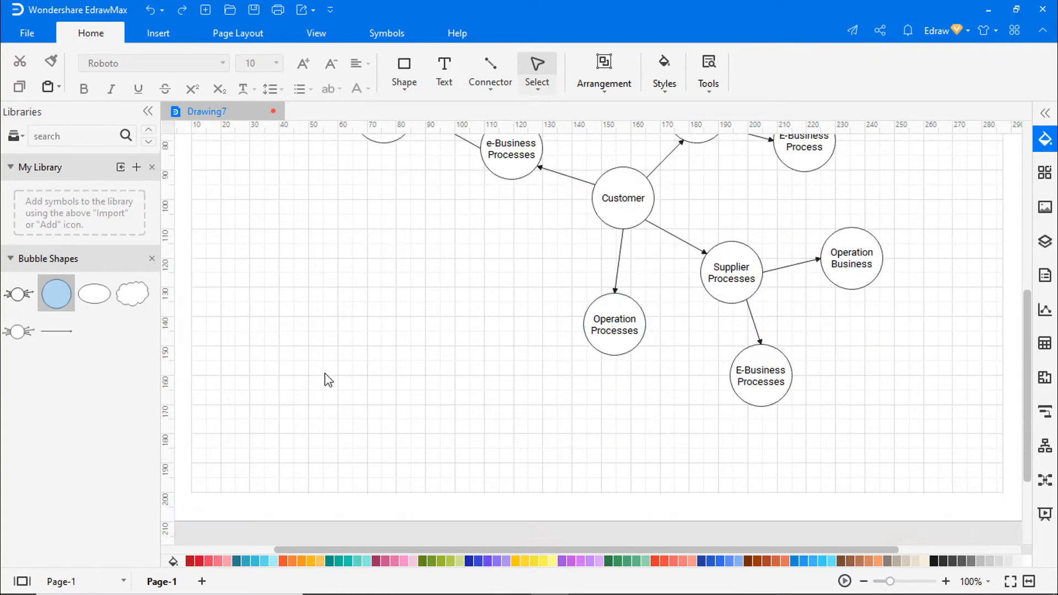
- Add the last Supplier Processes and E-Business Processes bubbles, then zoom out to show the whole diagram
text(Supplier Processes)
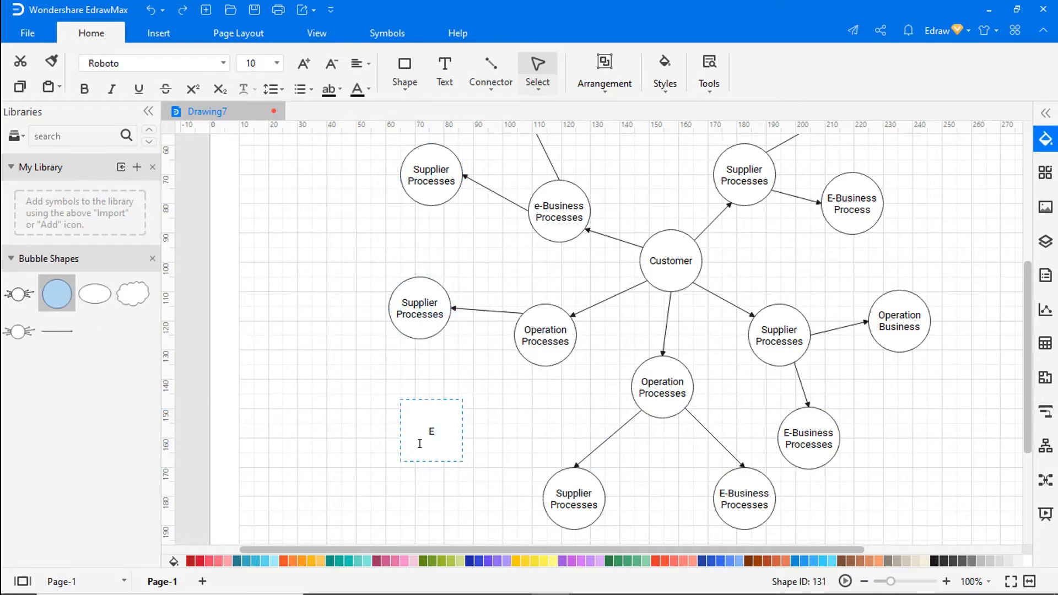
text(E-Business Processes)
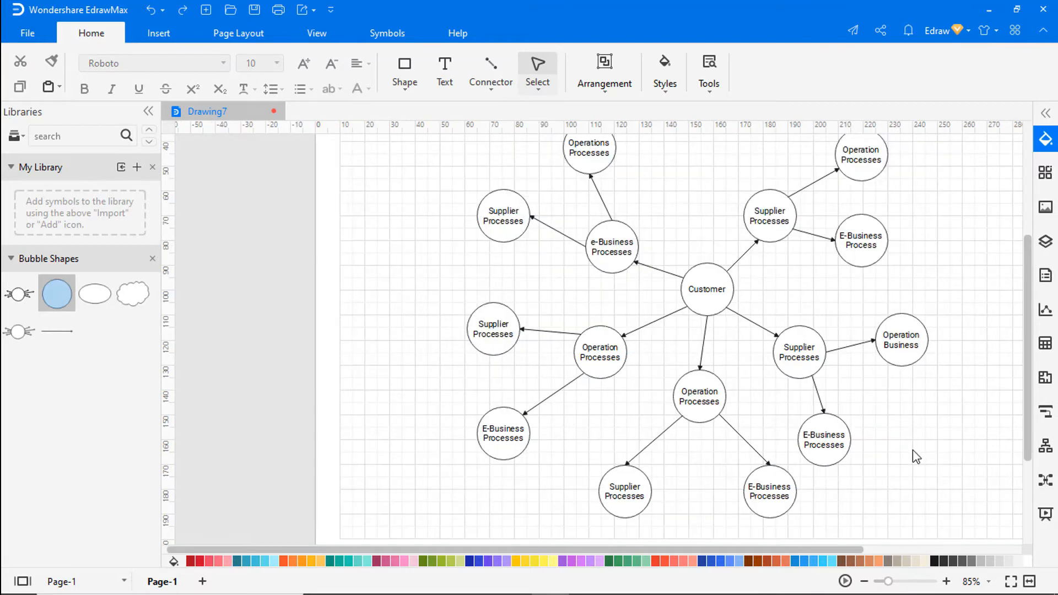
click(865, 581)
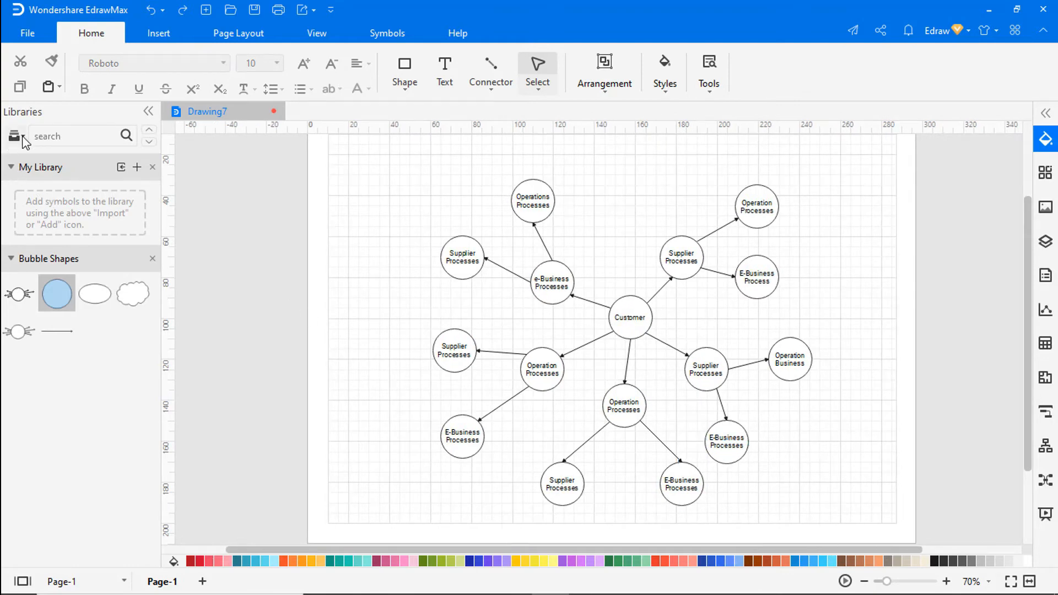
- Open the shape libraries to reach the Arrows shapes for decorating the diagram
click(13, 138)
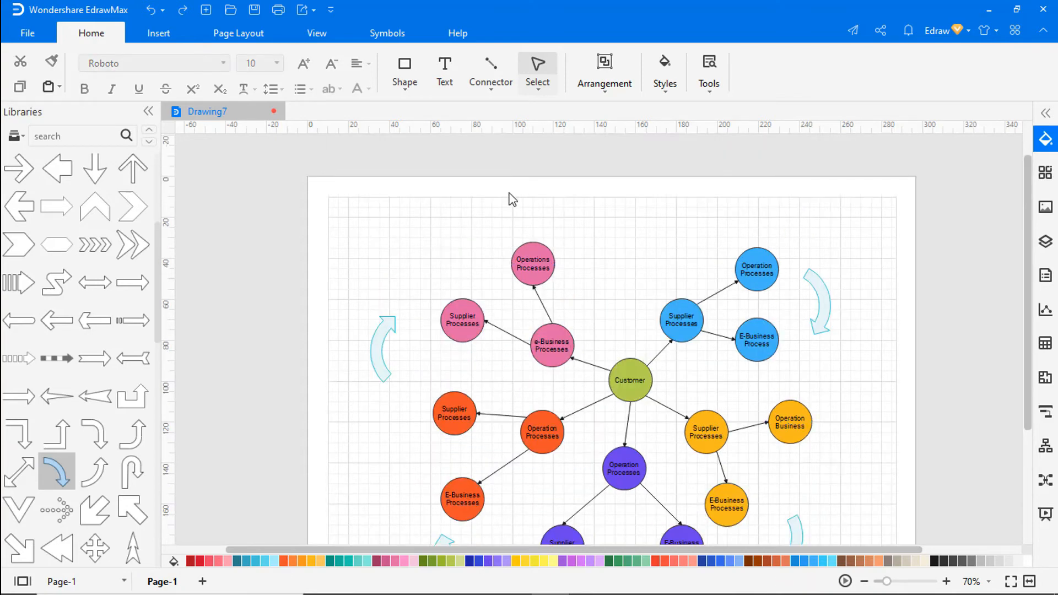
- Add a 'Cluster Analysis Diagram' title above the diagram, enlarged and set in Poppins
click(444, 69)
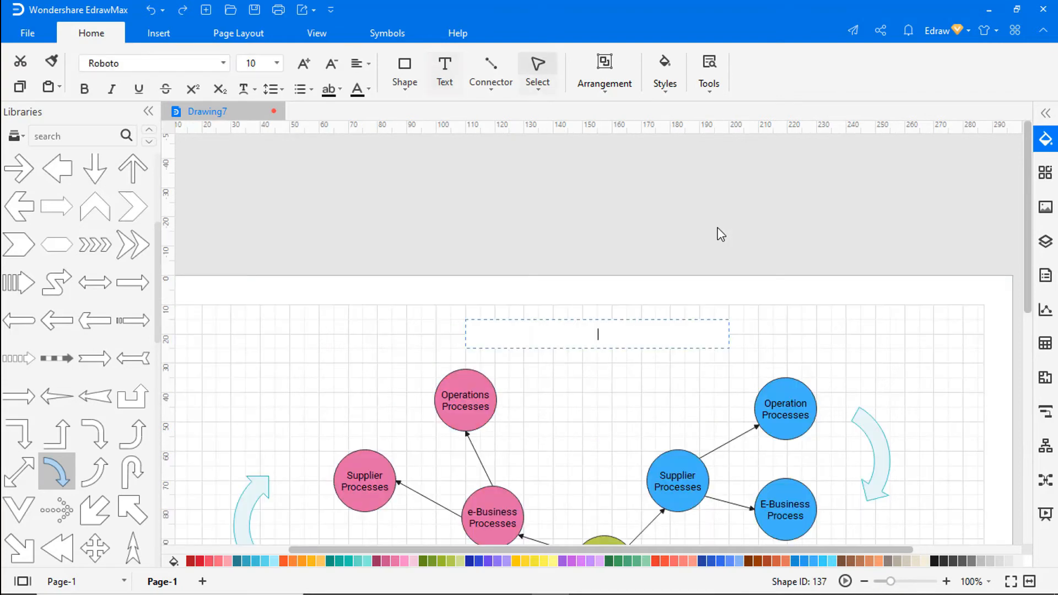
text(Cluster Analysis Diagram)
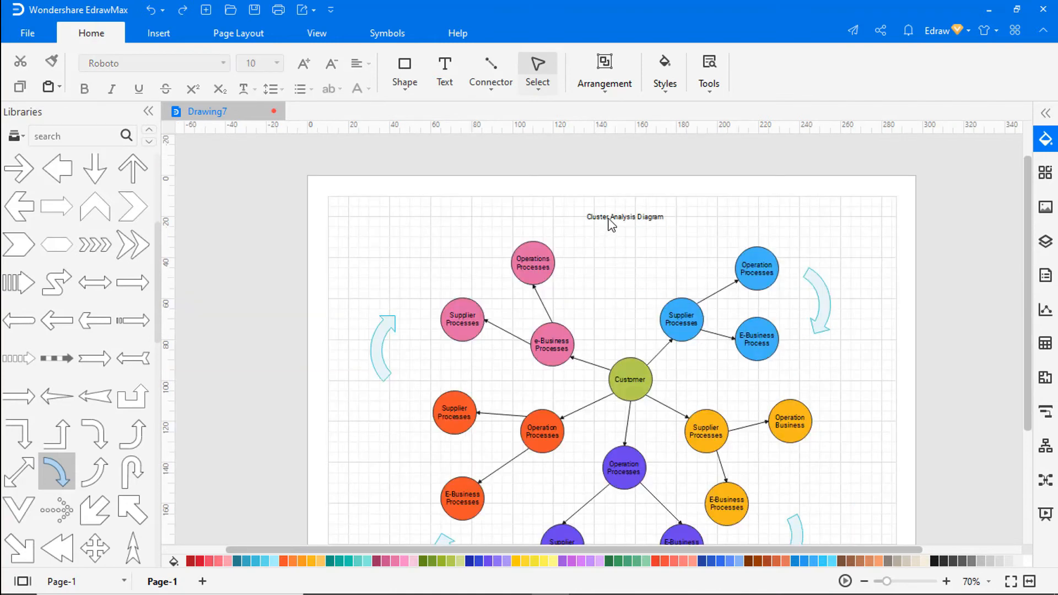
click(303, 63)
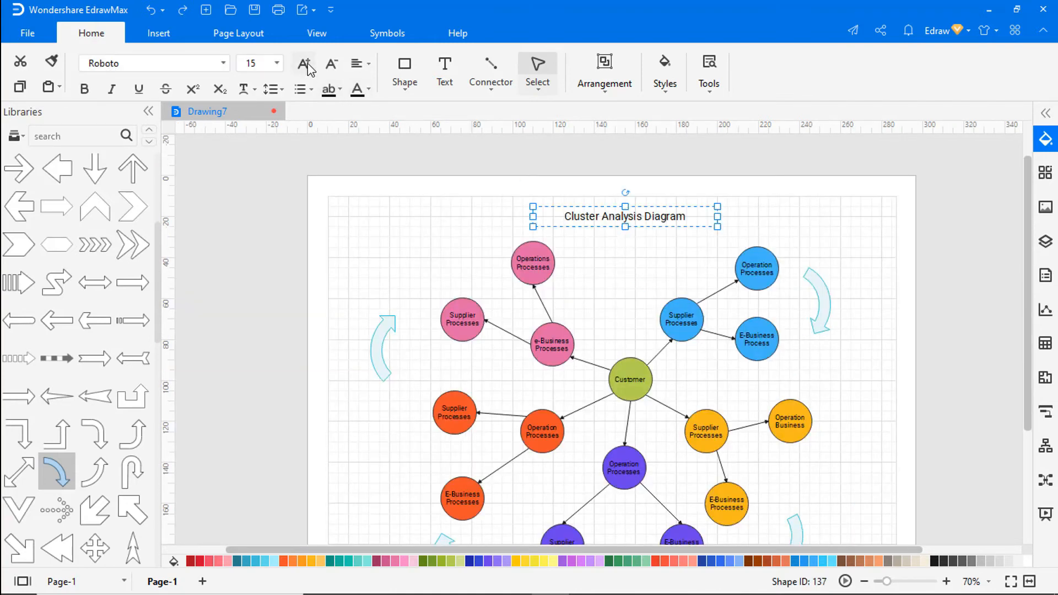
click(153, 63)
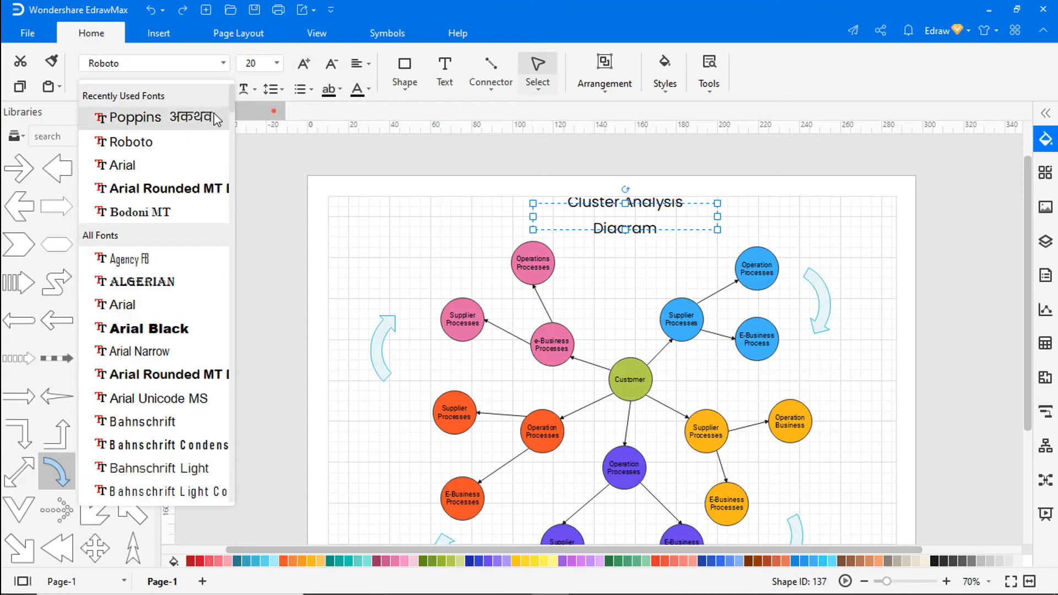
click(133, 117)
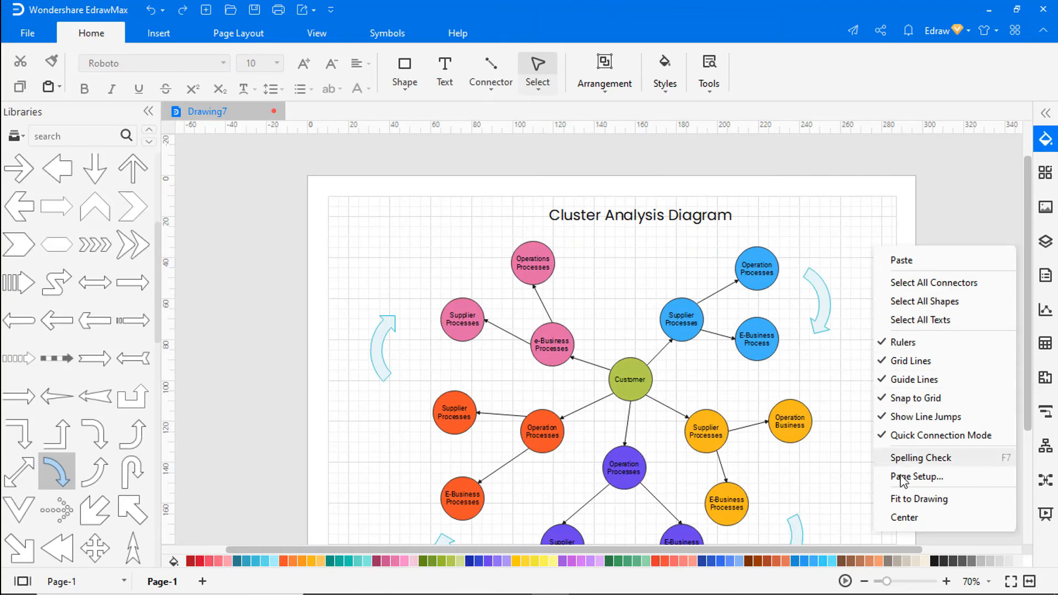
- Zoom out to 60% and hide the page grid via Page Layout, leaving a plain white page
click(919, 498)
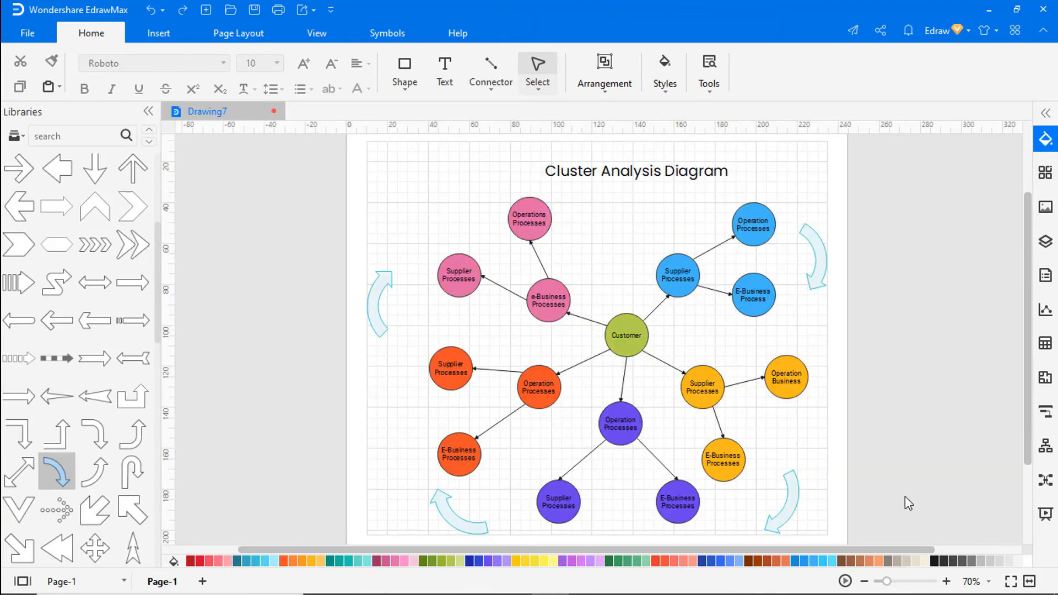
click(634, 170)
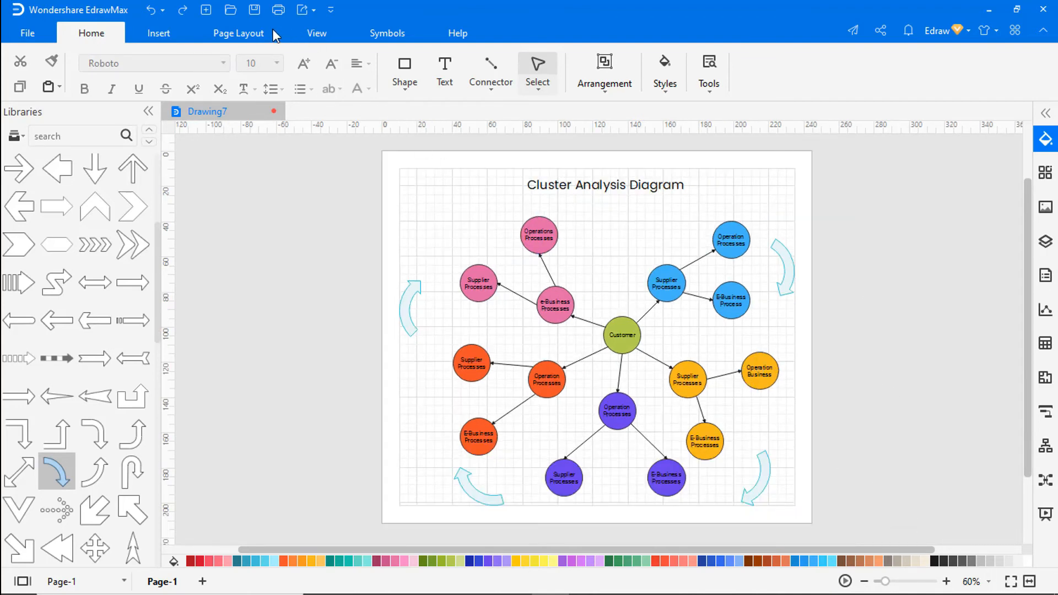
click(568, 73)
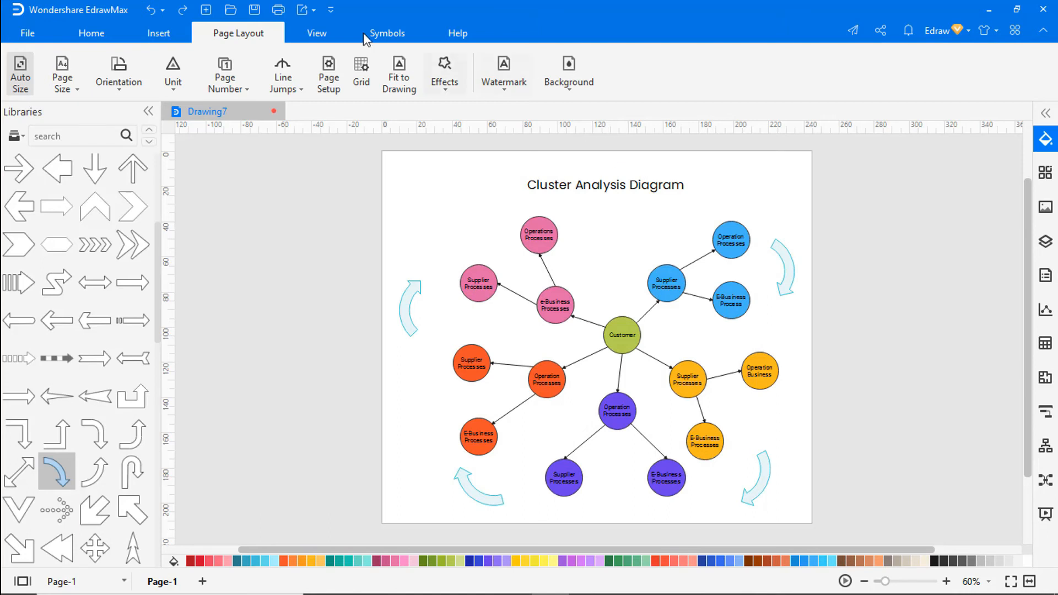
click(316, 33)
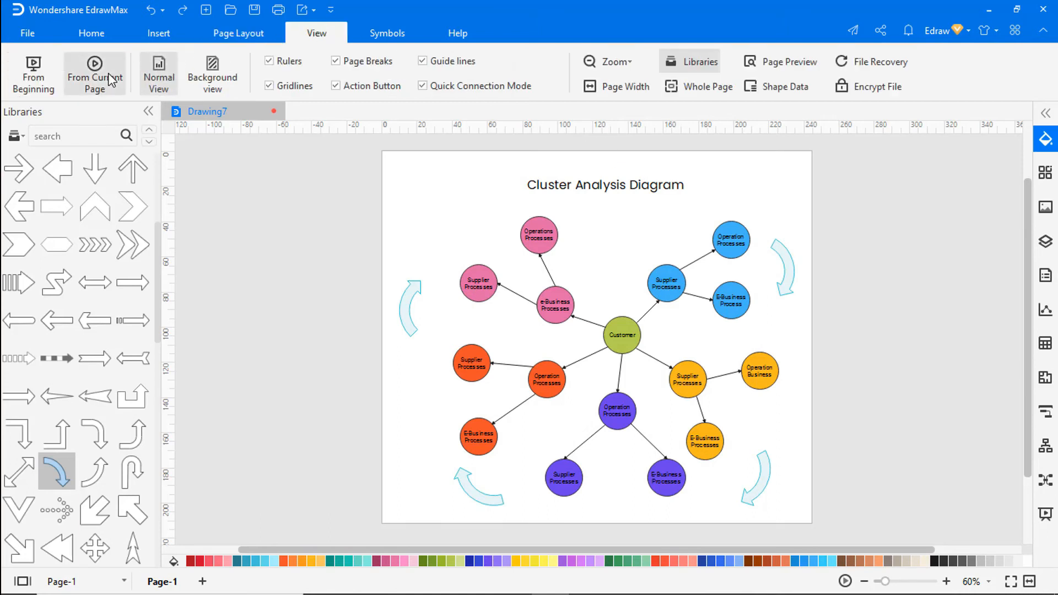